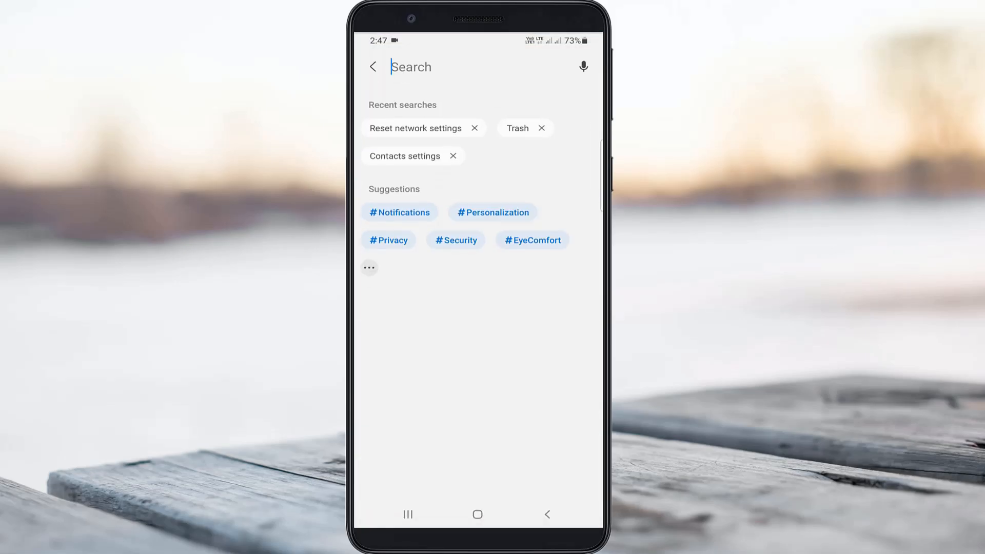
Find and open Reset network settings via the Settings search recent entry
left_click(440, 67)
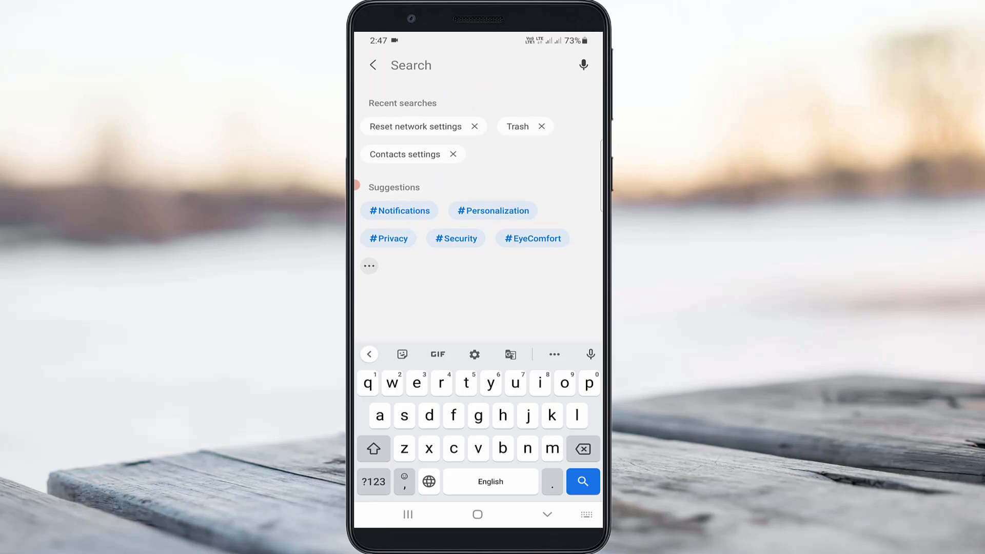
left_click(414, 127)
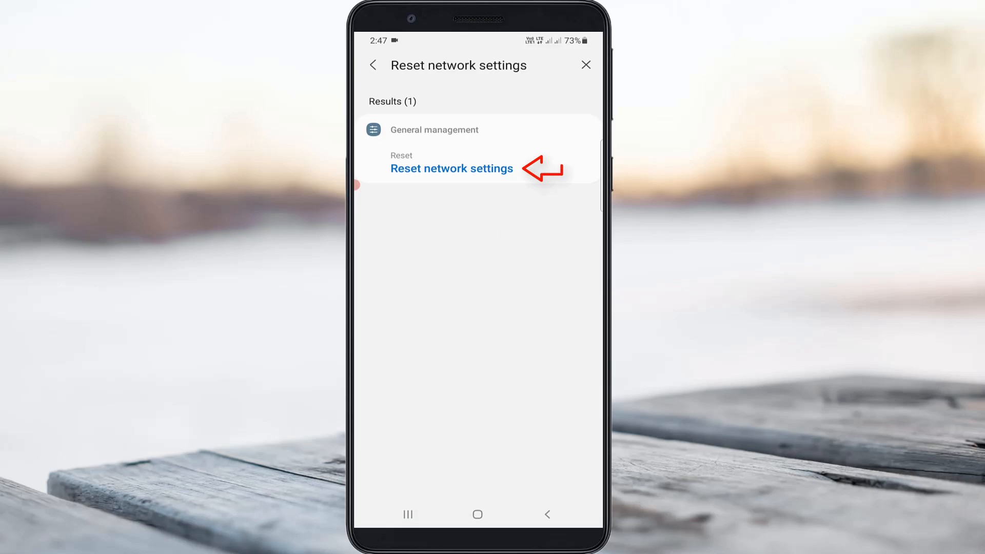
left_click(451, 169)
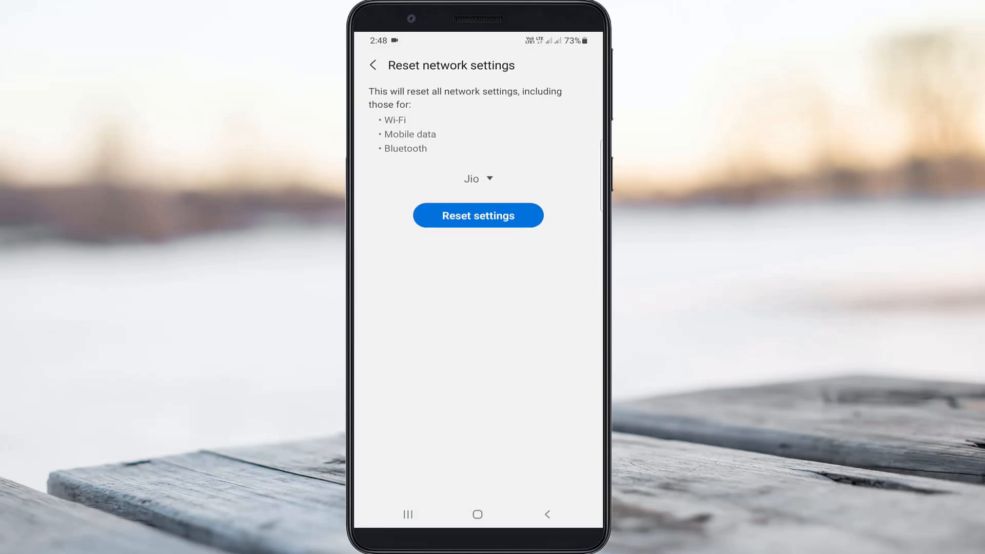
Reset Wi-Fi, mobile data and Bluetooth settings for the Jio SIM and confirm
left_click(477, 179)
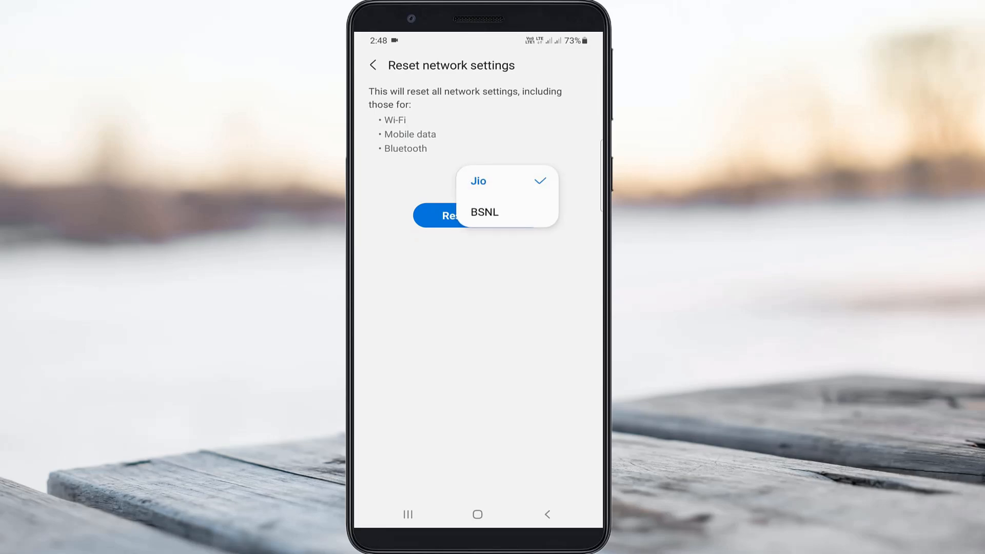
left_click(479, 181)
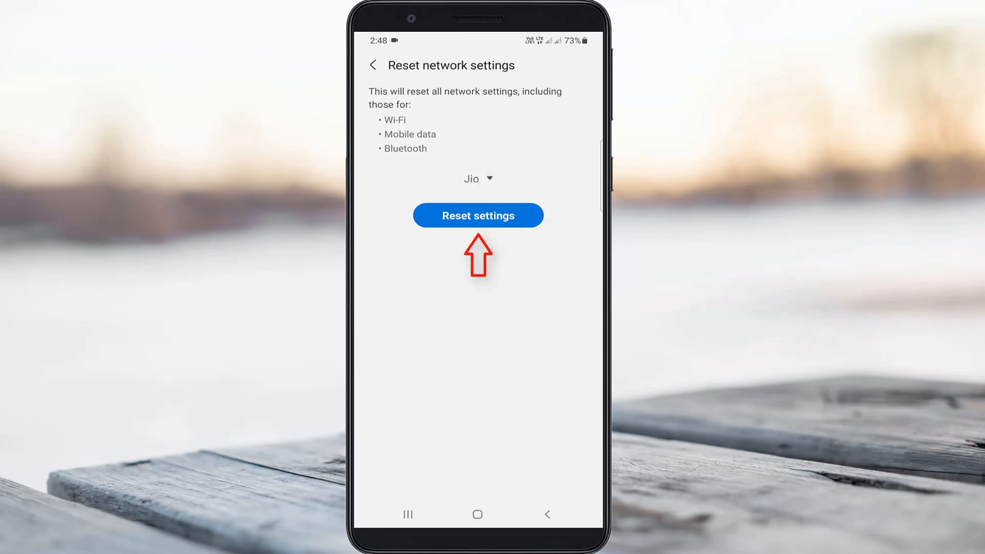
left_click(477, 215)
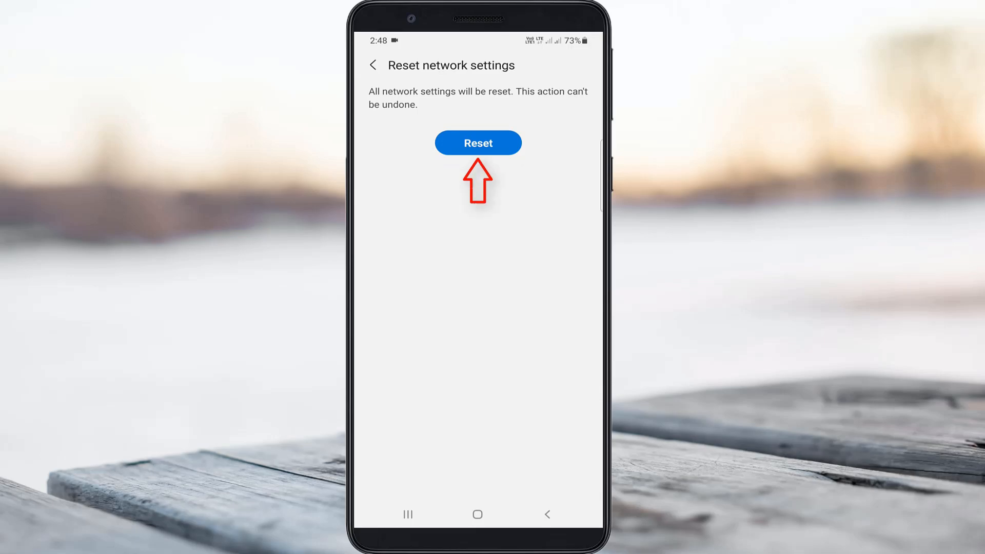
left_click(477, 143)
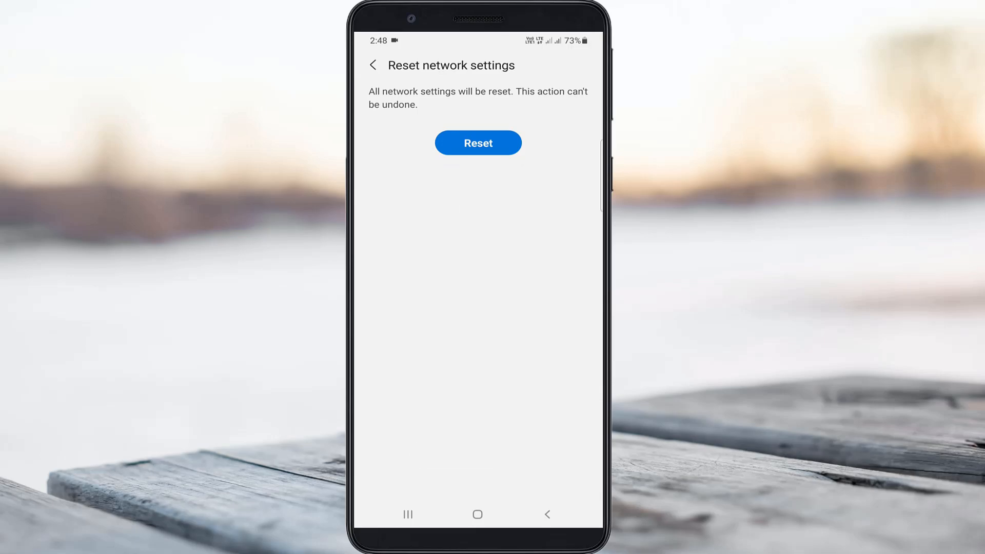
left_click(477, 514)
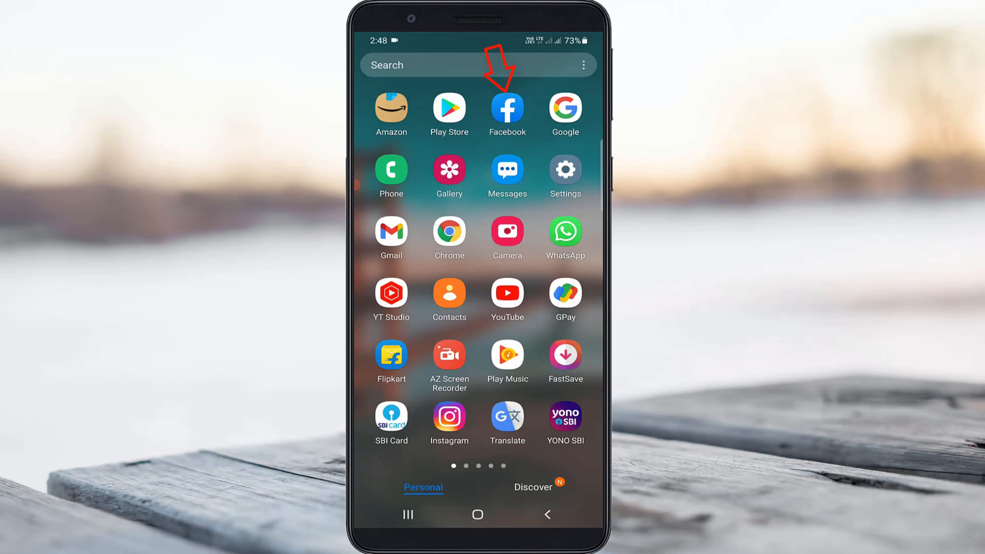
Force stop Facebook from its App info page and confirm with OK
left_click(507, 113)
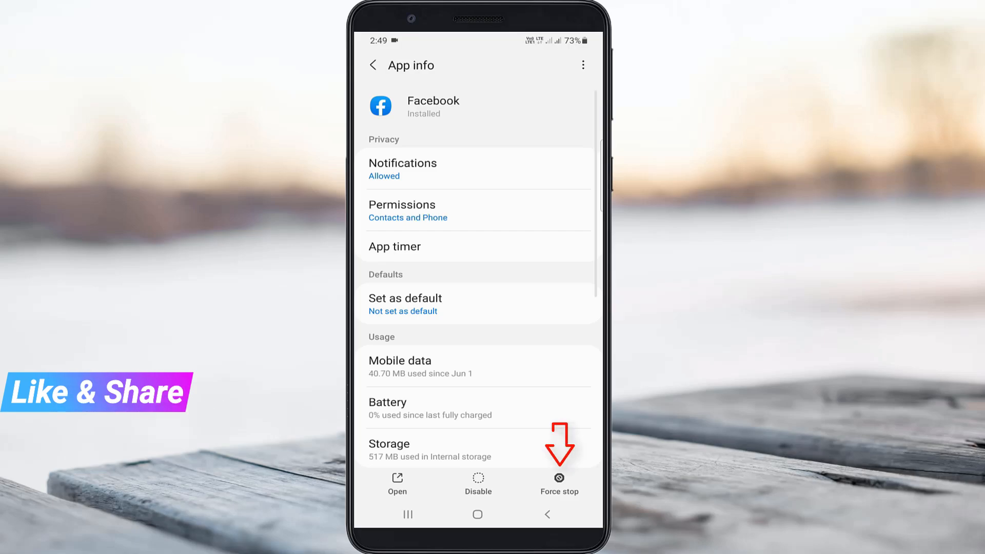
left_click(558, 483)
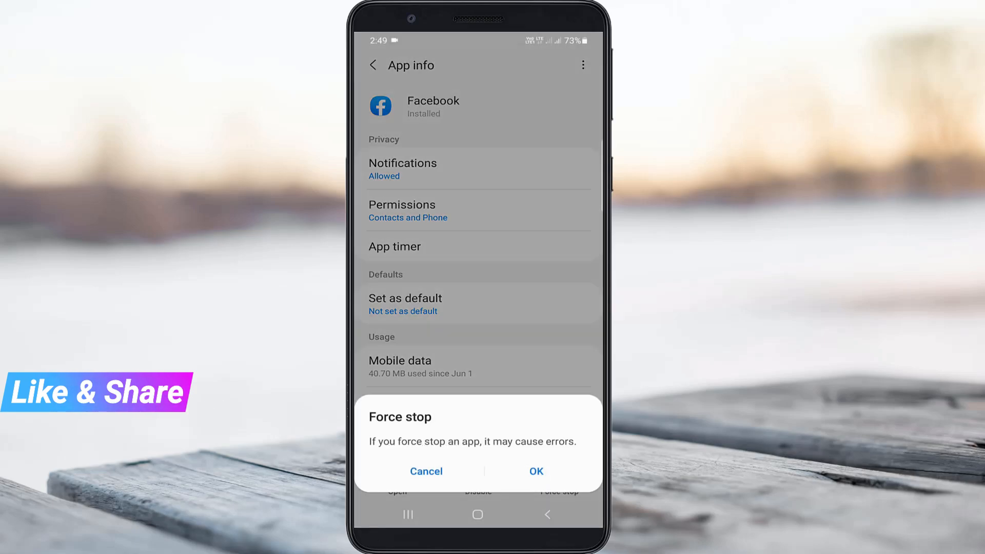
left_click(426, 471)
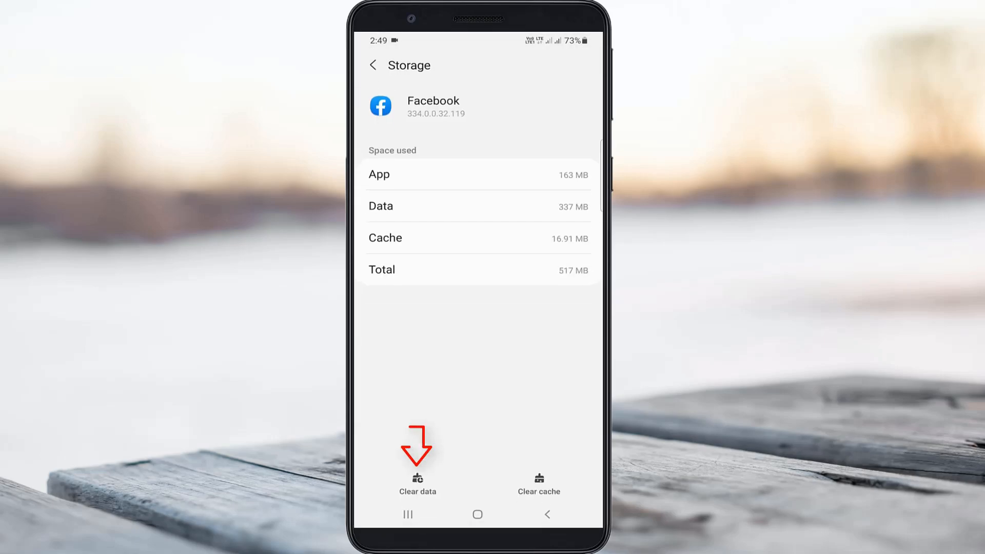
Clear Facebook's stored data from its Storage page, confirm, and leave
left_click(418, 480)
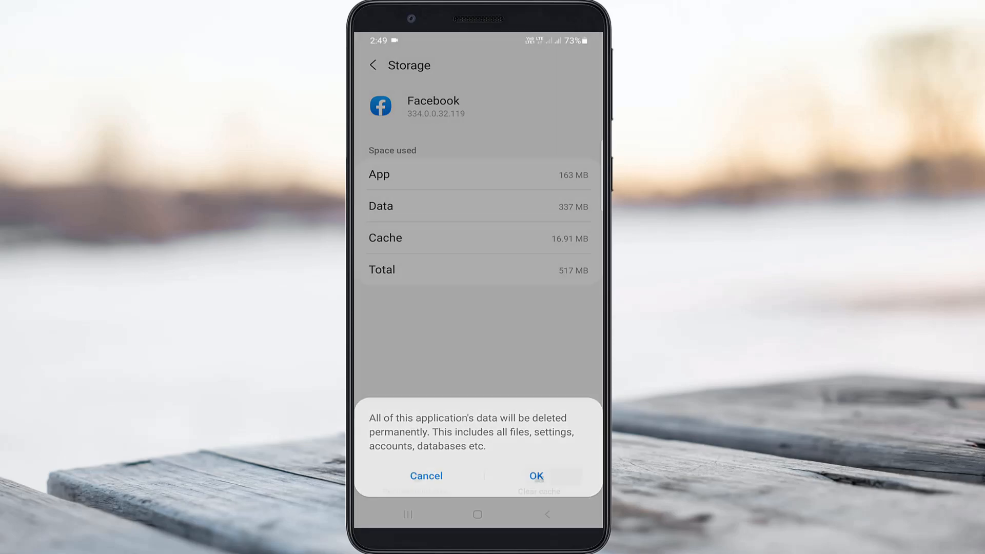
left_click(536, 475)
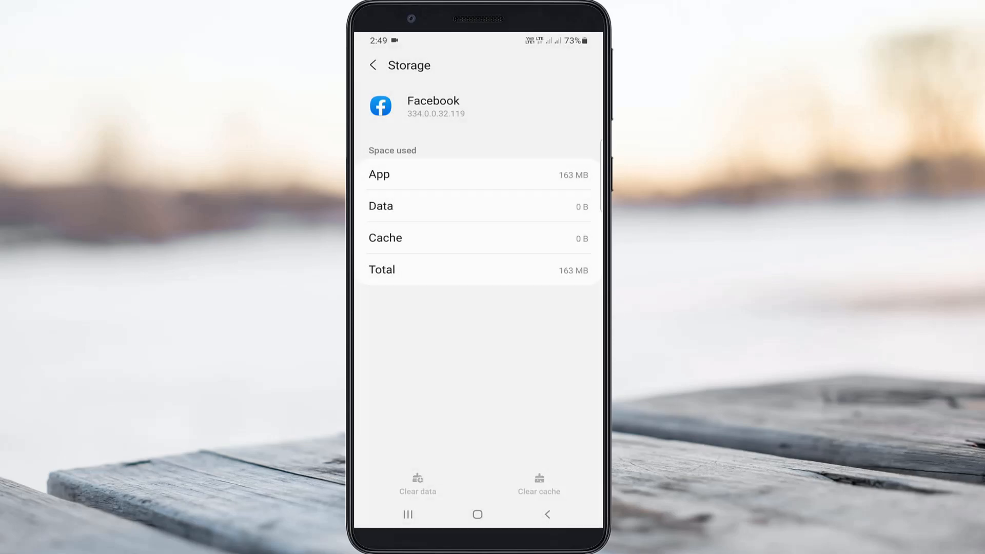
key("power")
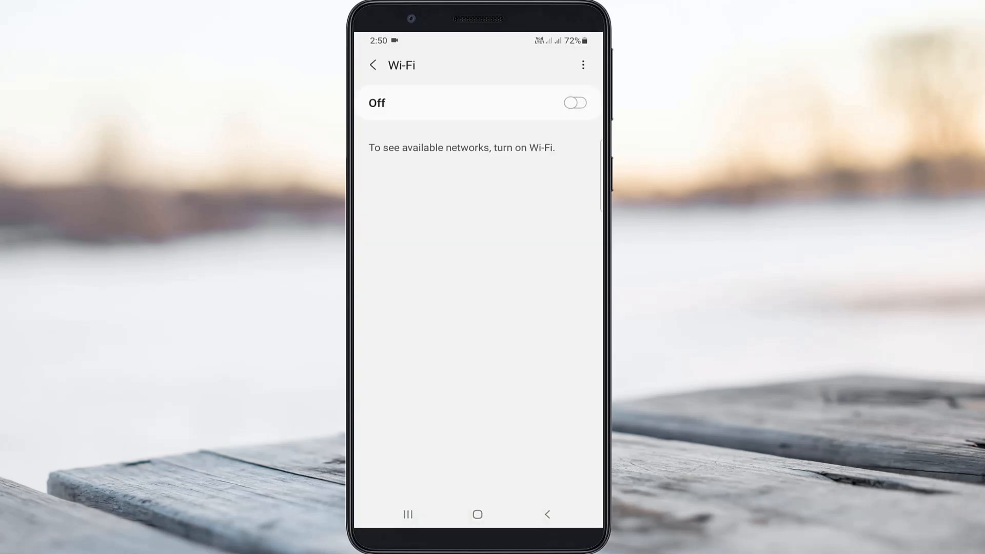
Switch Wi-Fi back on, then launch Facebook from the app drawer
left_click(573, 103)
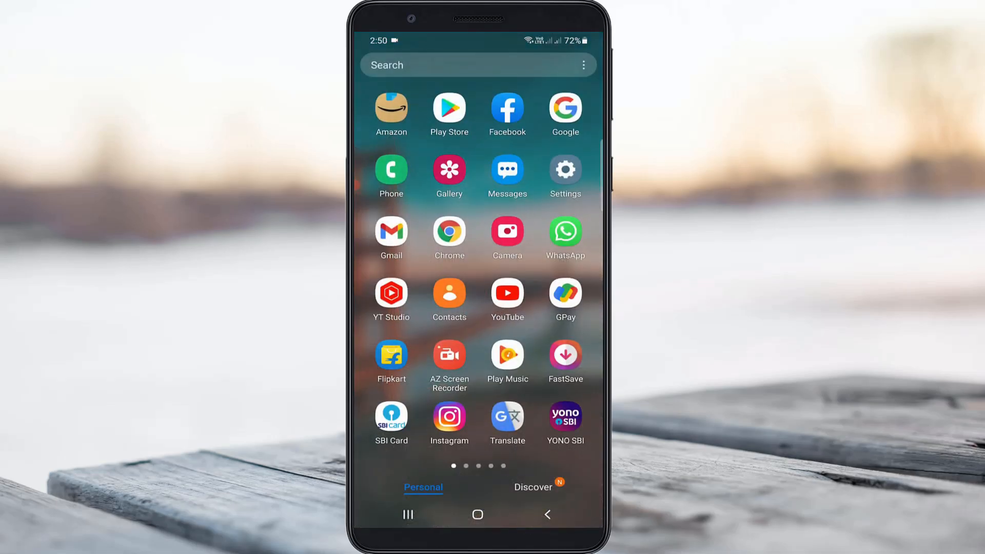
left_click(506, 108)
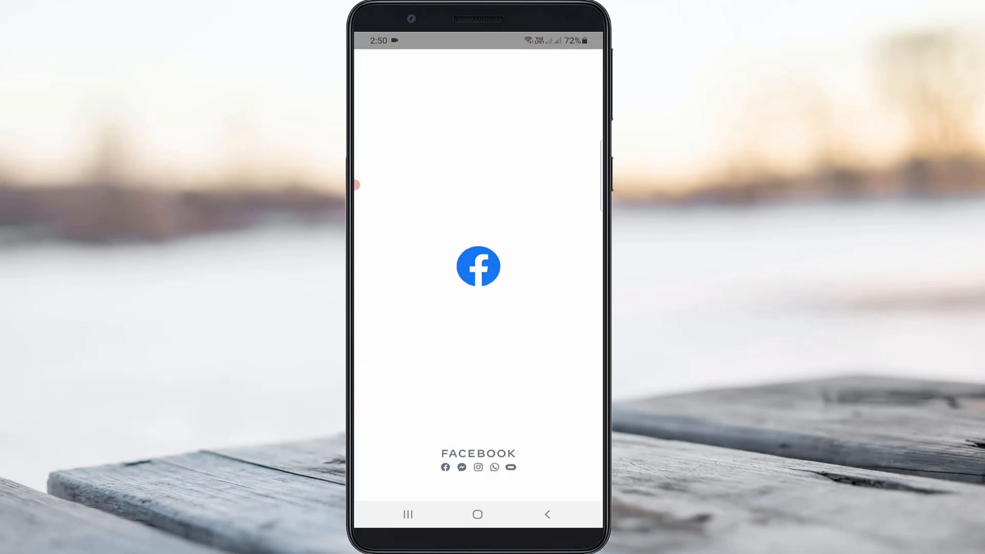